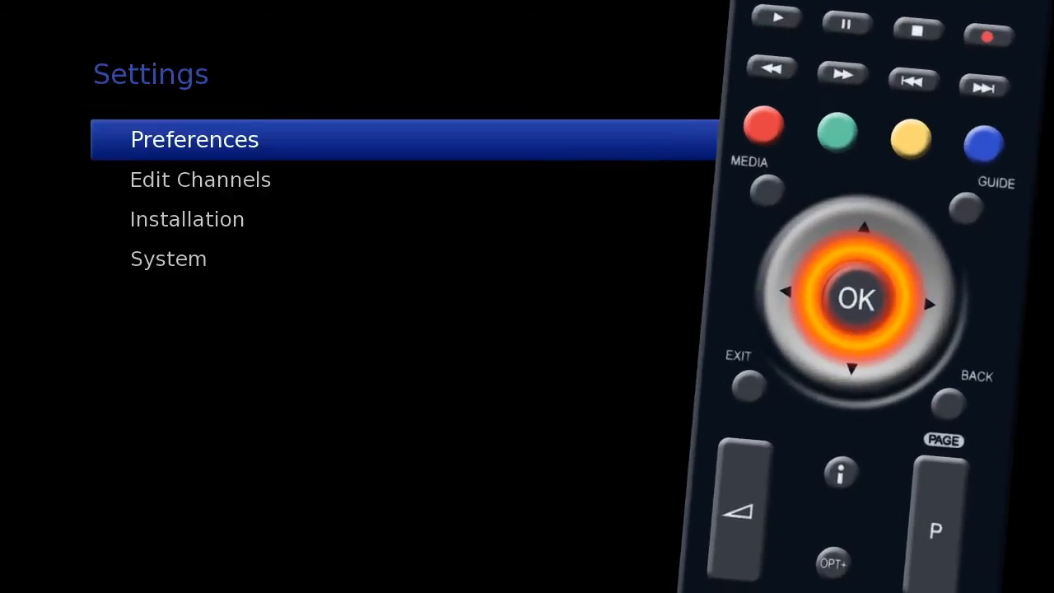
# Step: Reach Settings > System > Data Storage, listing the 149.0GB USB-2 drive 99% available
pyautogui.press('Down')
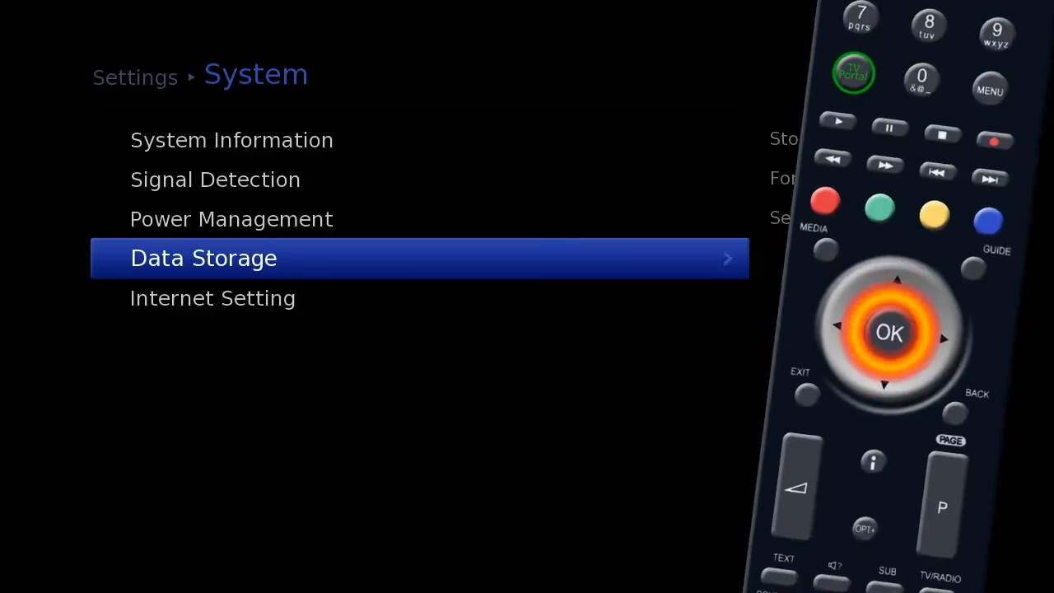
pyautogui.click(204, 257)
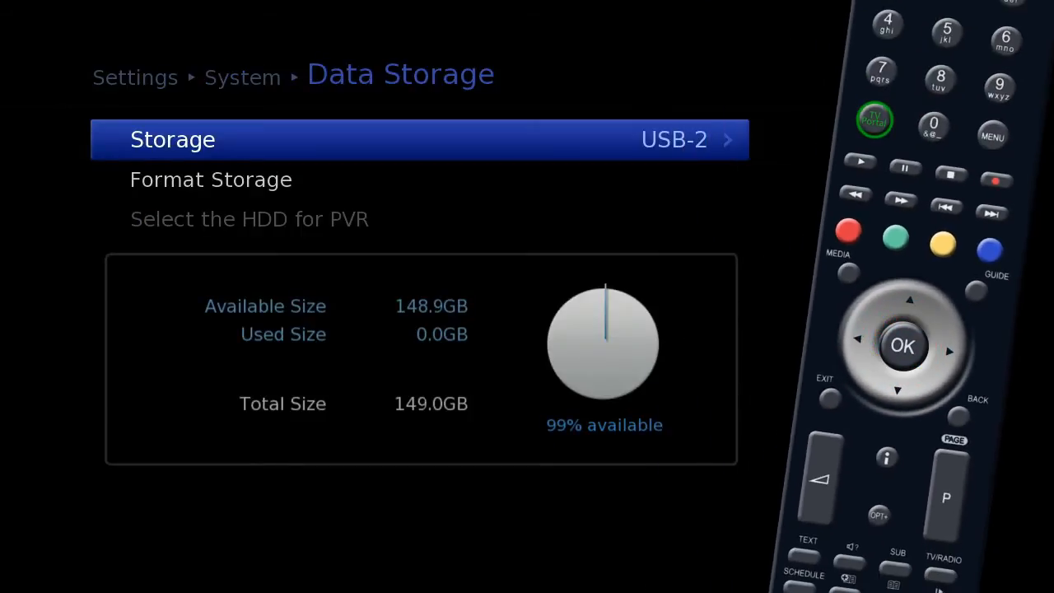
# Step: Run Format Storage on the USB-2 drive and confirm deleting all its files
pyautogui.press('Down')
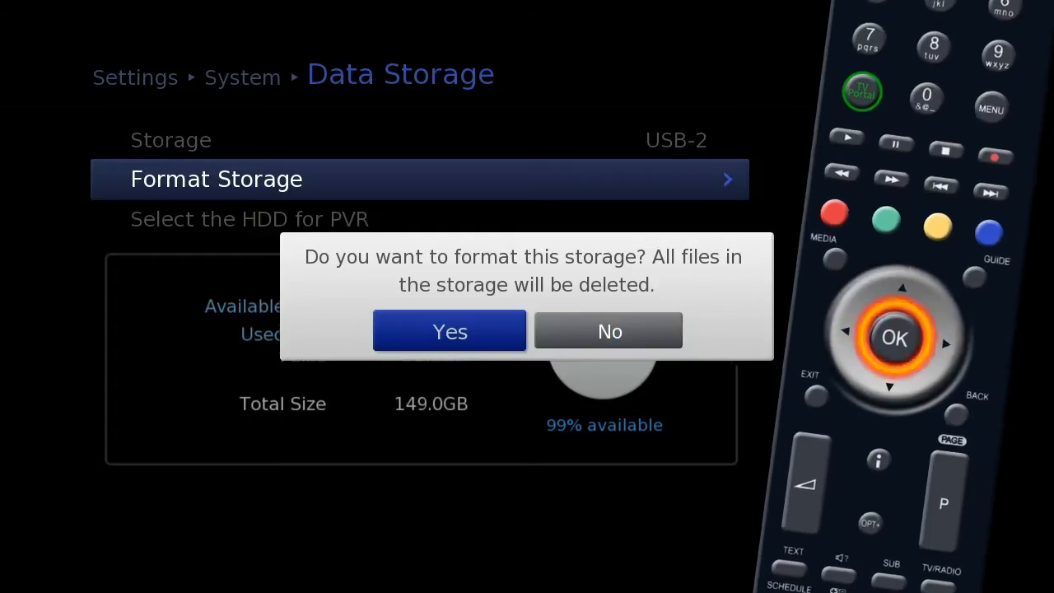
pyautogui.click(450, 329)
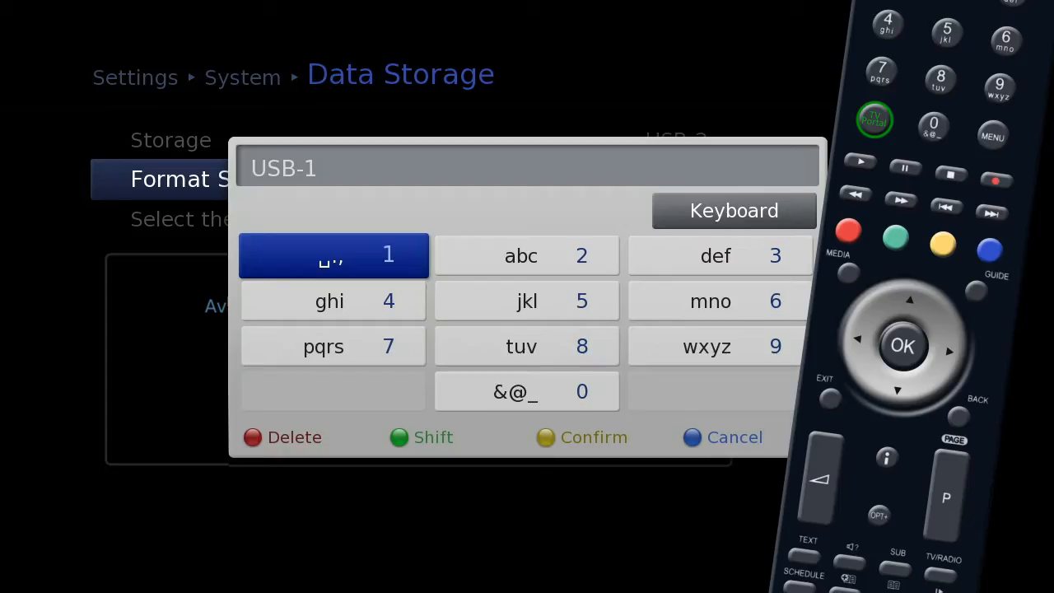
# Step: Confirm the new storage name USB-1 with the yellow button
pyautogui.press('Yellow')
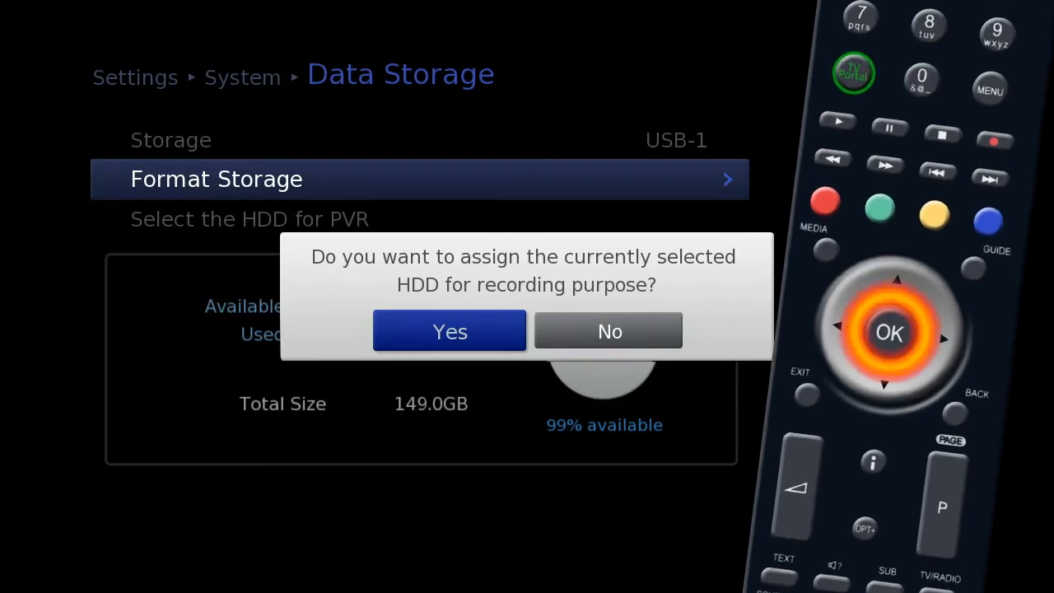
# Step: Answer Yes to assign USB-1 as the recording HDD and acknowledge the confirmation
pyautogui.click(450, 330)
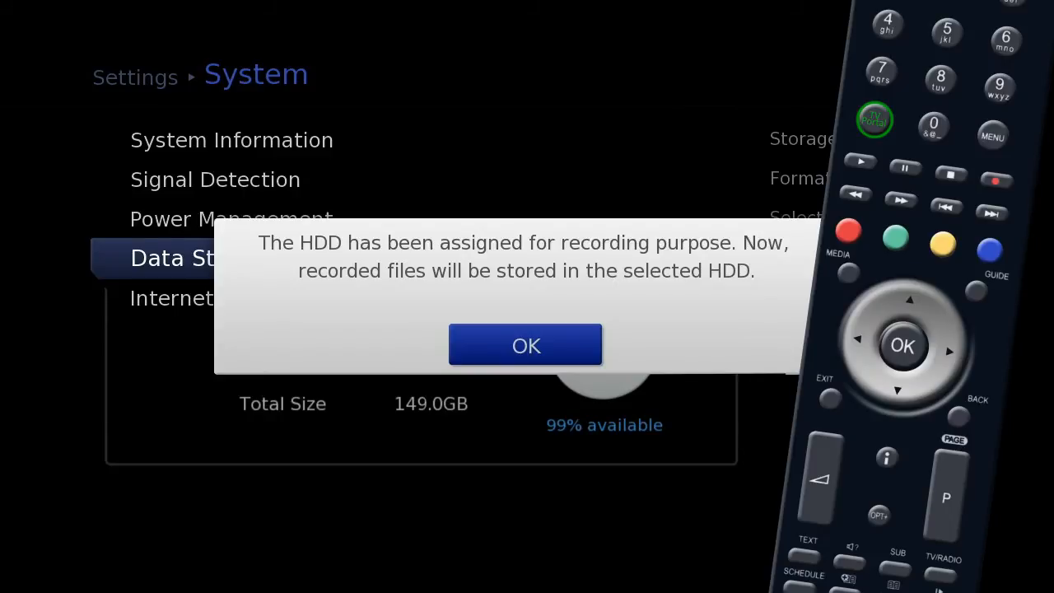
pyautogui.click(526, 346)
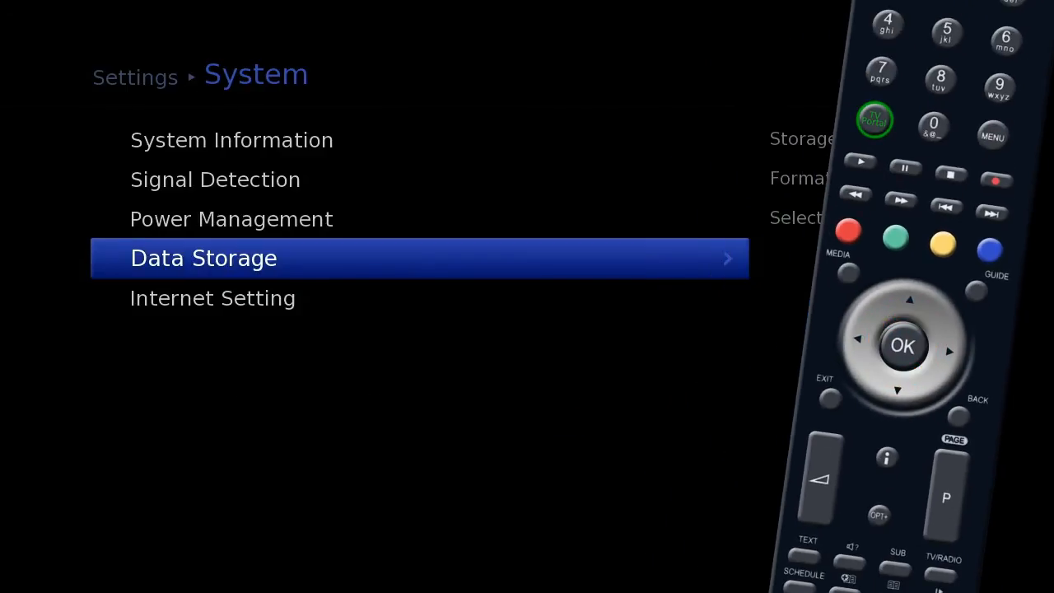
# Step: Go back to Settings > Preferences > Recording and highlight Time Shift Recording, currently Off
pyautogui.press('Back')
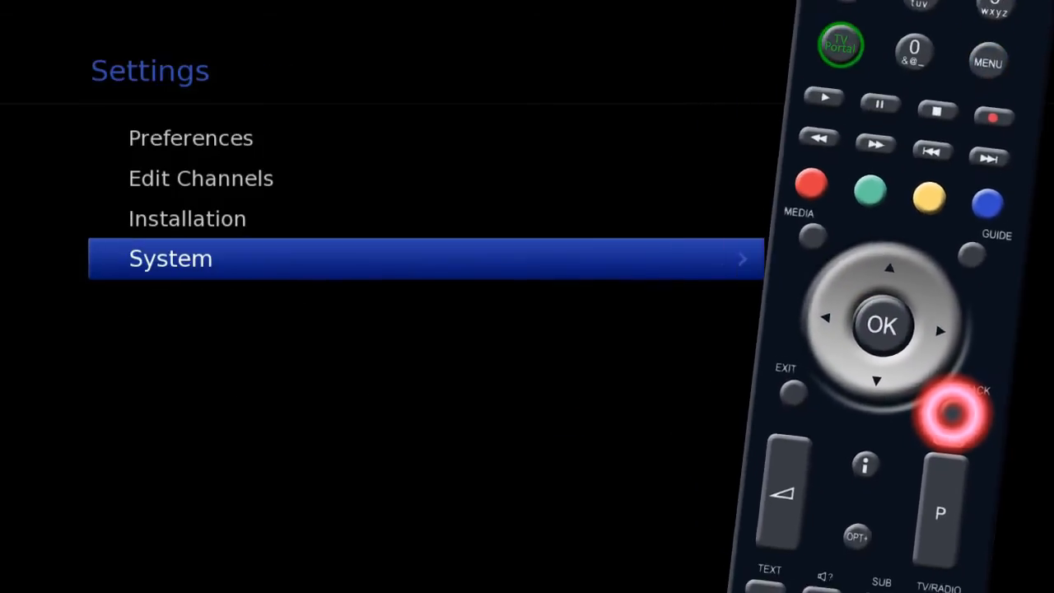
pyautogui.press('up')
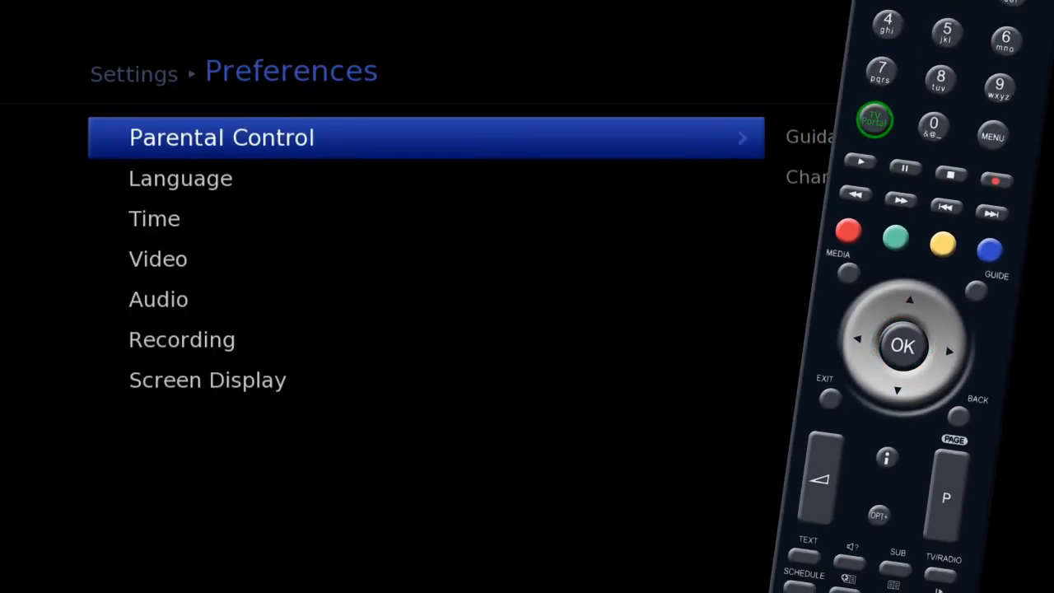
pyautogui.press('Down')
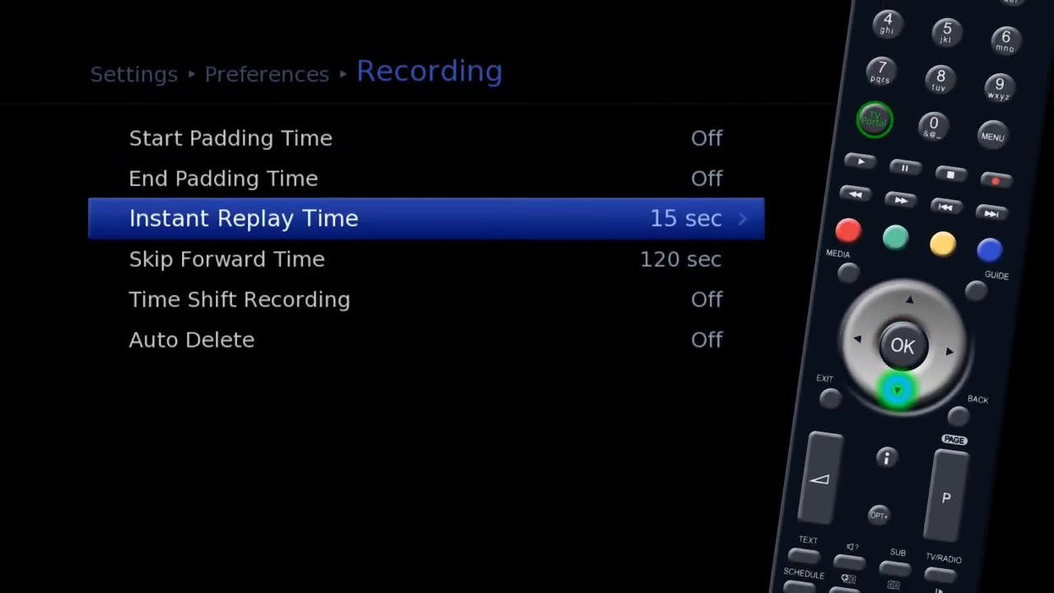
pyautogui.press('Down')
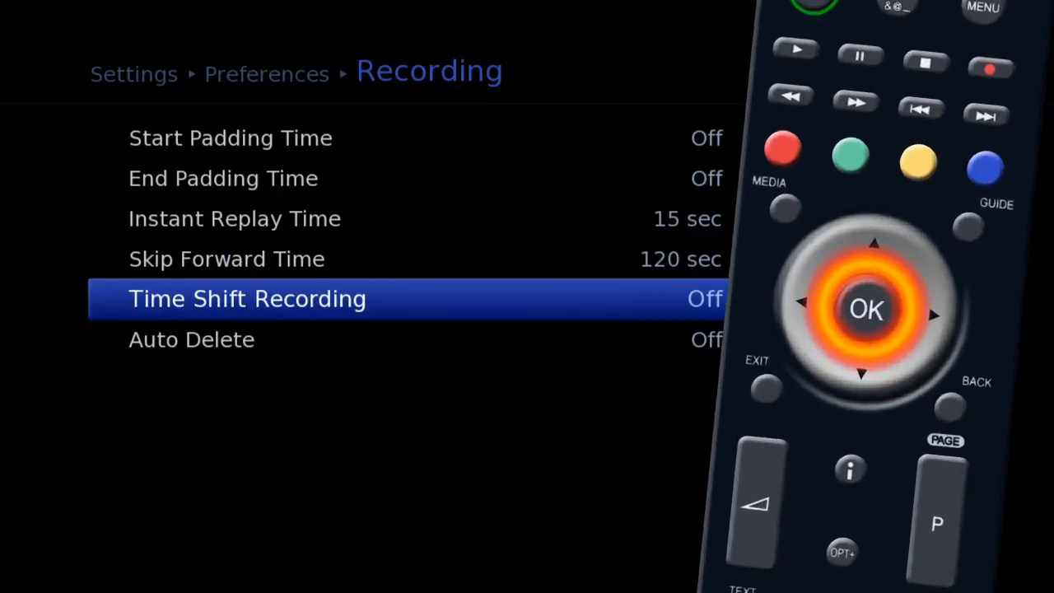